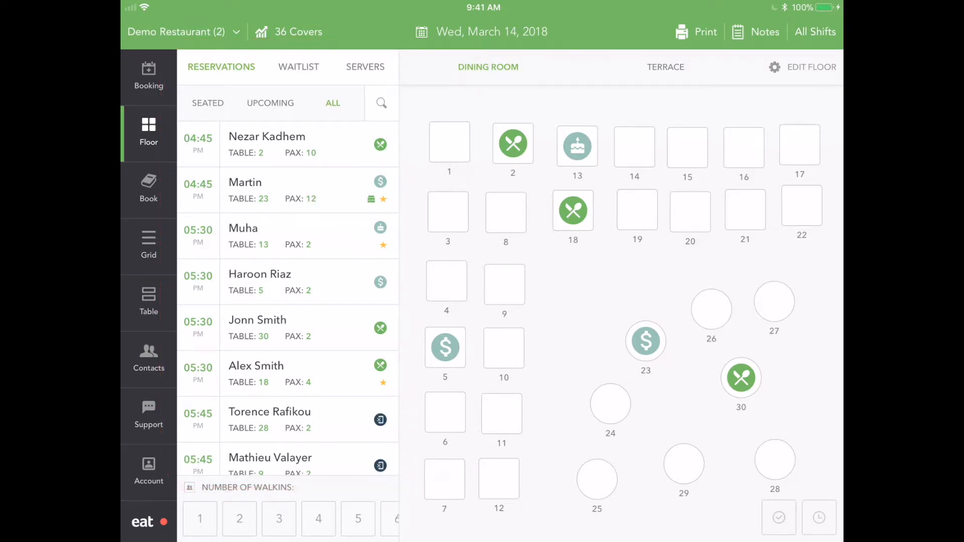
Filter the reservation list to Upcoming, then to Seated guests only.
left_click(270, 102)
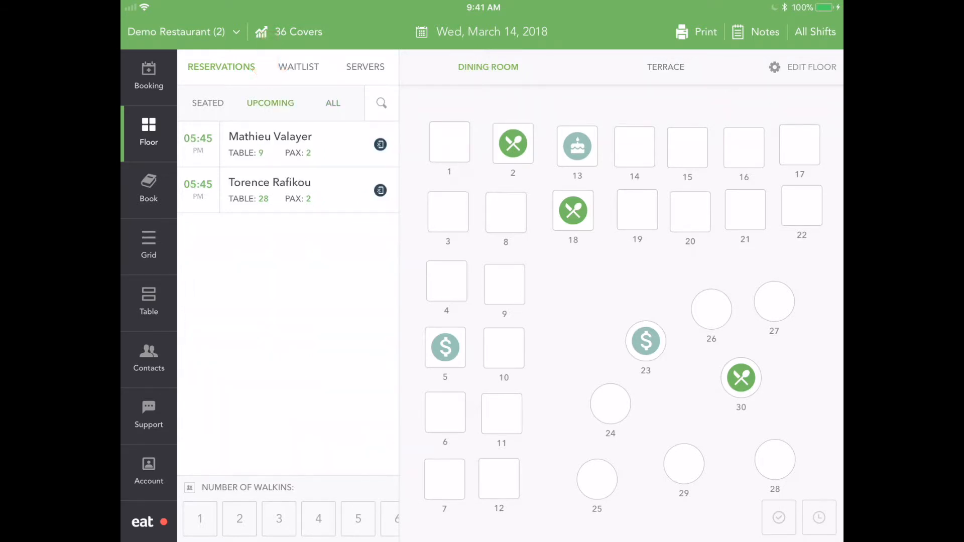
left_click(208, 103)
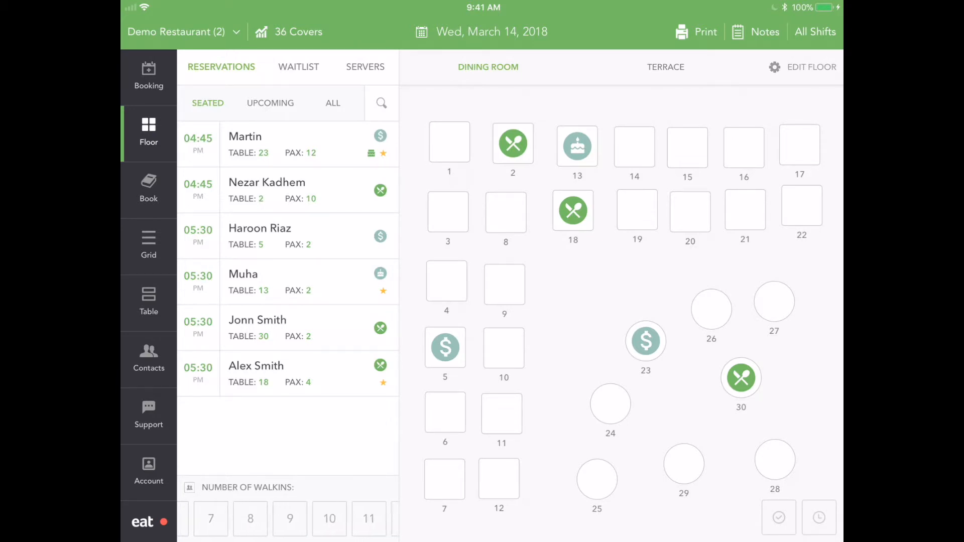
Seat a walk-in party of 10 at table 24 on the floor plan.
left_click(324, 518)
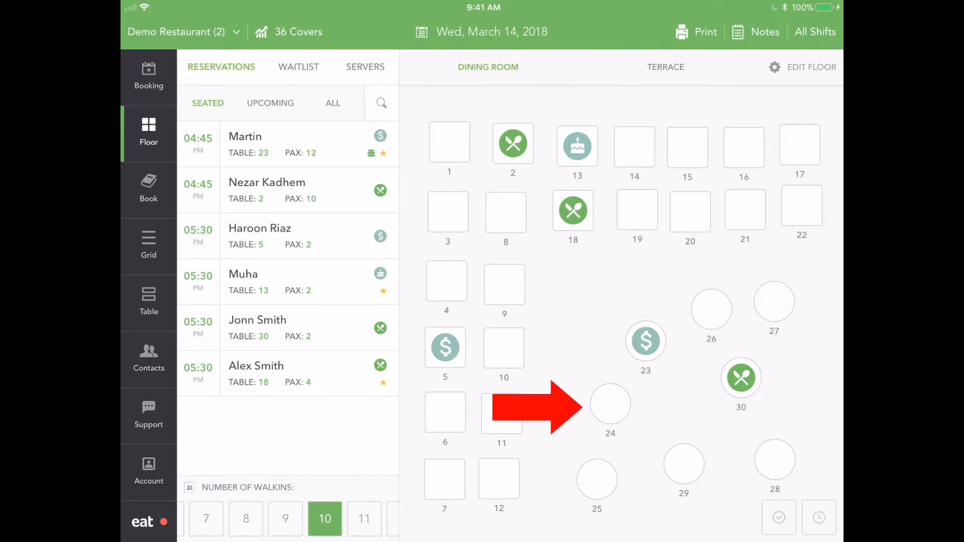
left_click(609, 404)
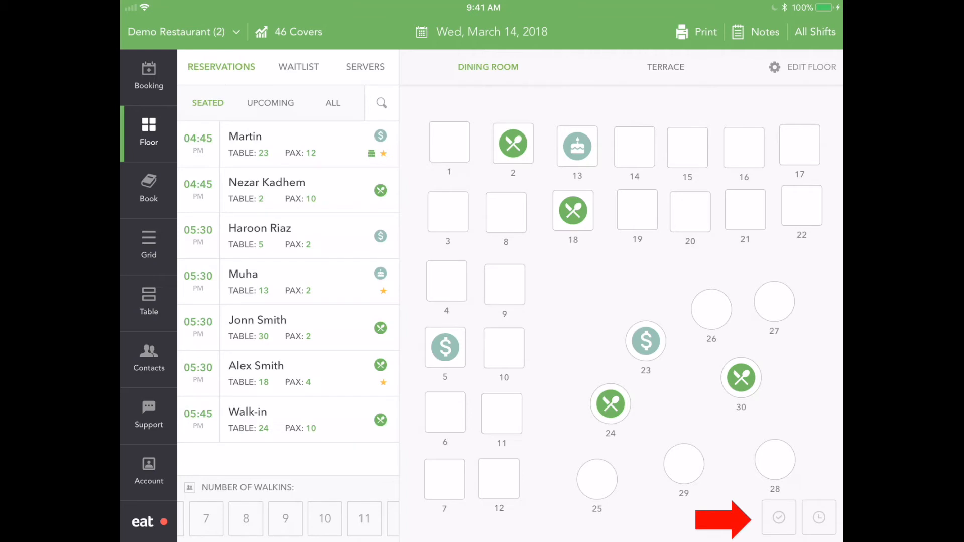
Use Finish Restaurant to mark every occupied table finished, emptying the floor.
left_click(778, 517)
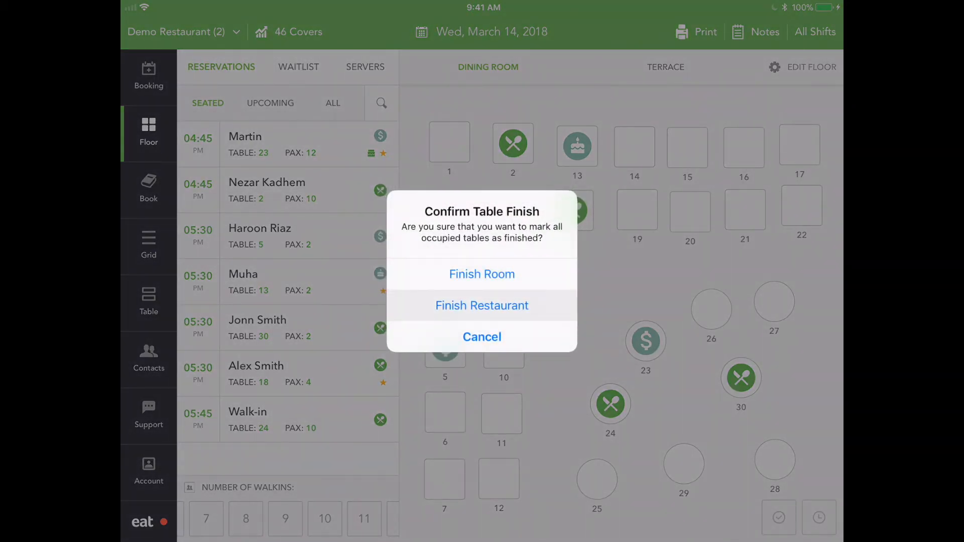
left_click(482, 305)
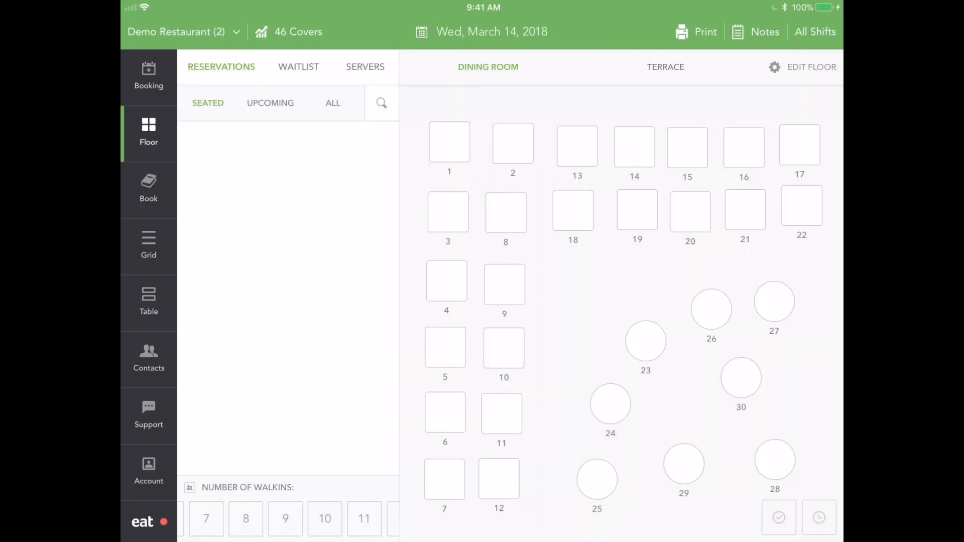